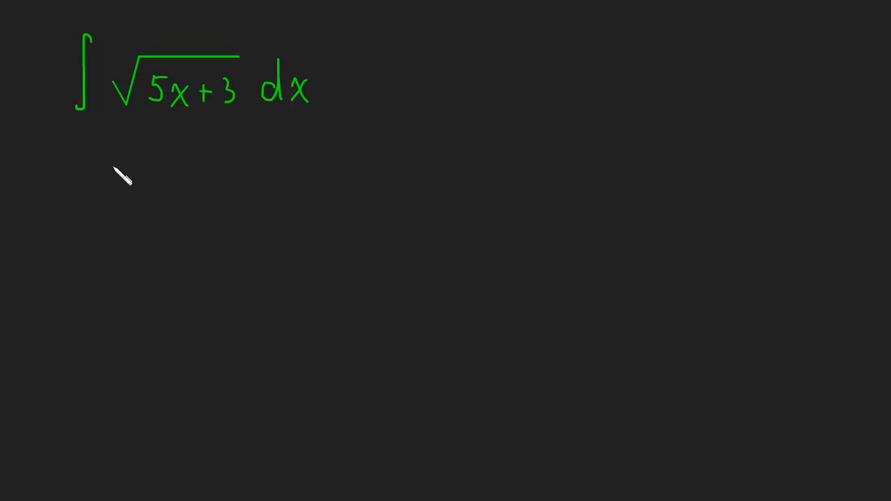
{"action": "mouse_move", "coordinate": [174, 144]}
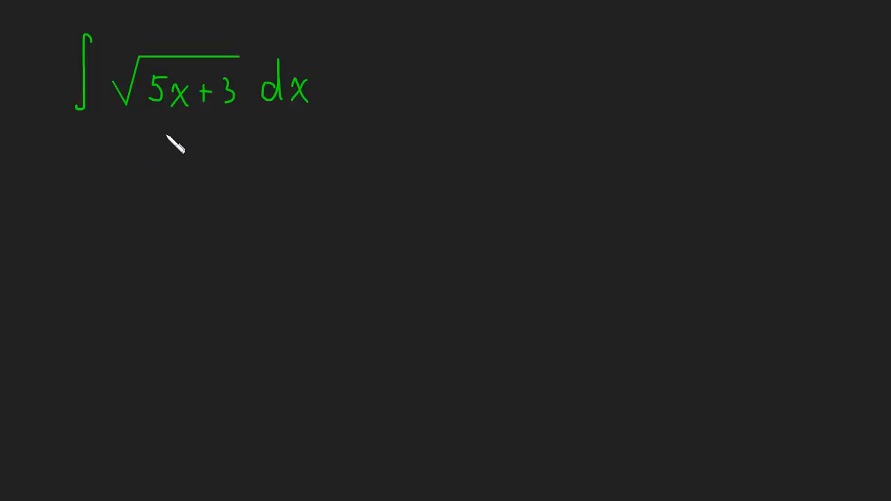
{"action": "mouse_move", "coordinate": [185, 149]}
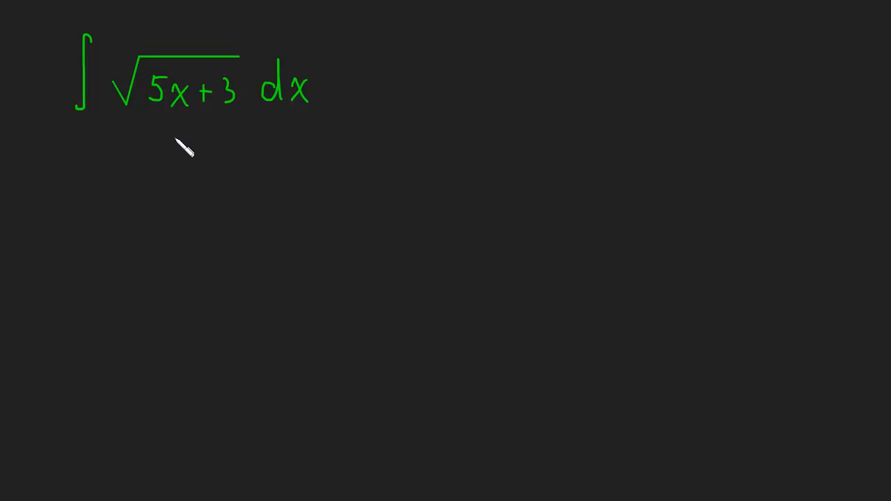
{"action": "mouse_move", "coordinate": [178, 171]}
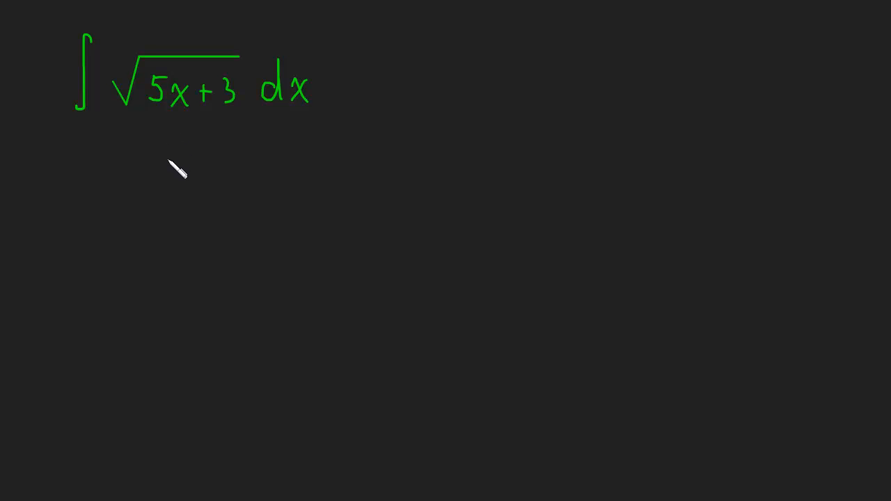
{"action": "mouse_move", "coordinate": [182, 169]}
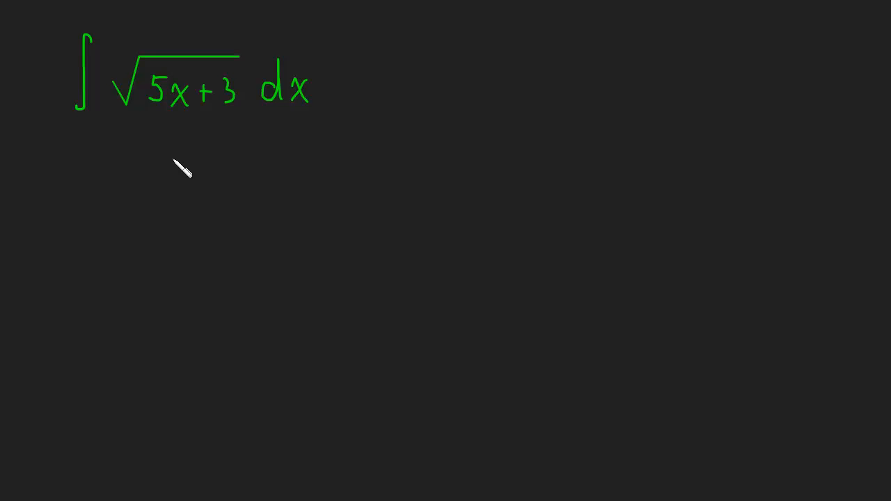
{"action": "mouse_move", "coordinate": [174, 101]}
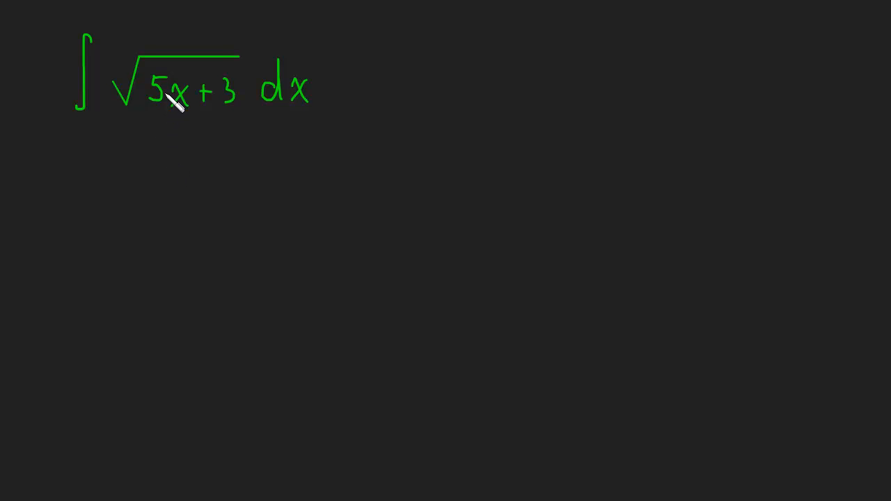
{"action": "mouse_move", "coordinate": [159, 124]}
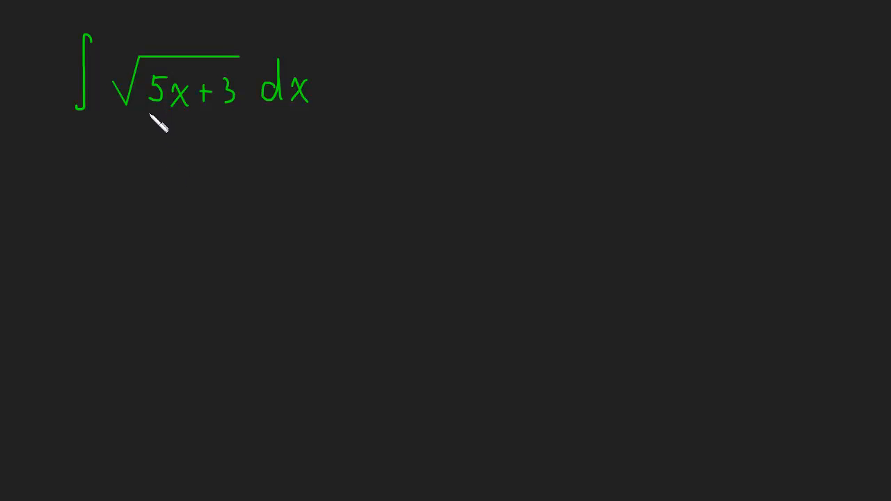
Underline 5x+3 under the square root in yellow
{"action": "left_click_drag", "start_coordinate": [146, 113], "coordinate": [240, 113]}
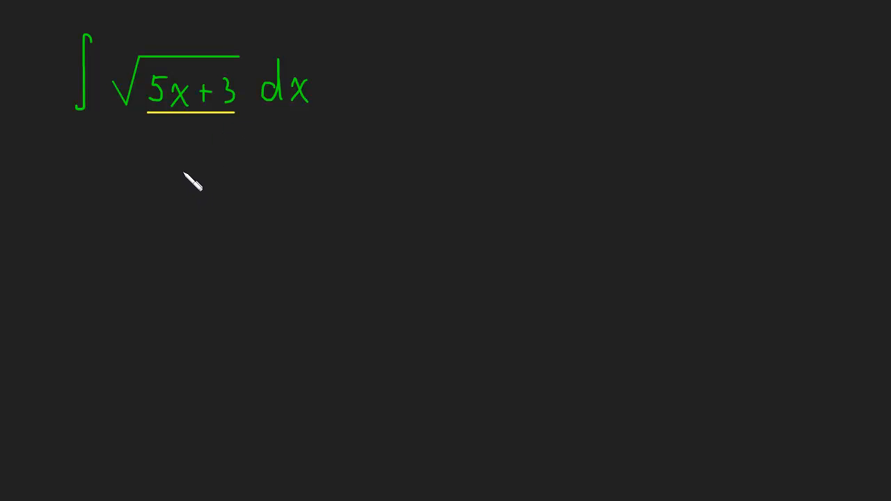
{"action": "mouse_move", "coordinate": [183, 174]}
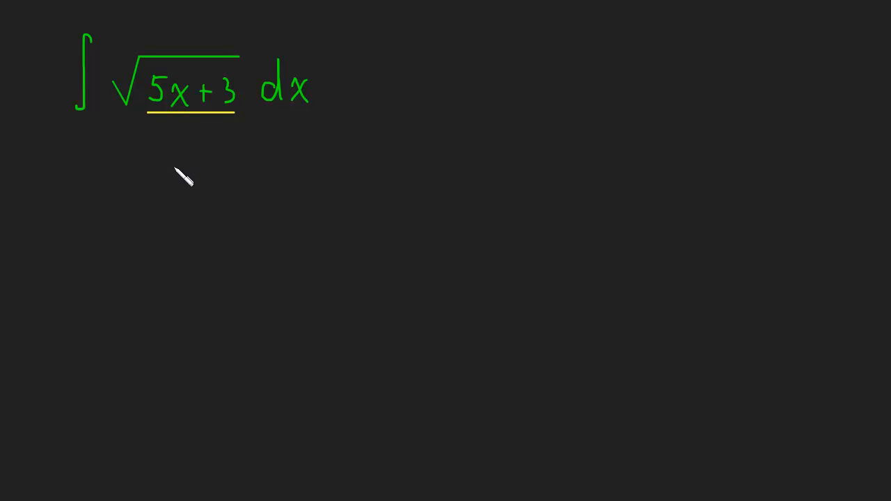
{"action": "mouse_move", "coordinate": [272, 126]}
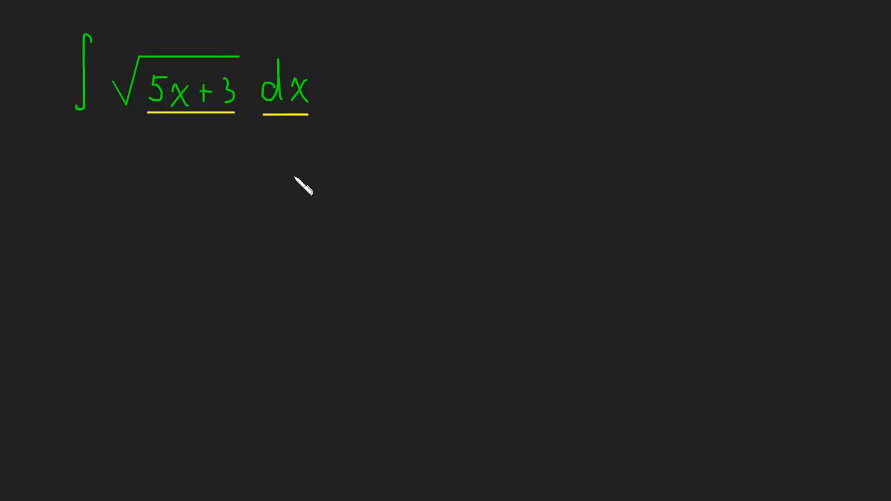
{"action": "mouse_move", "coordinate": [253, 218]}
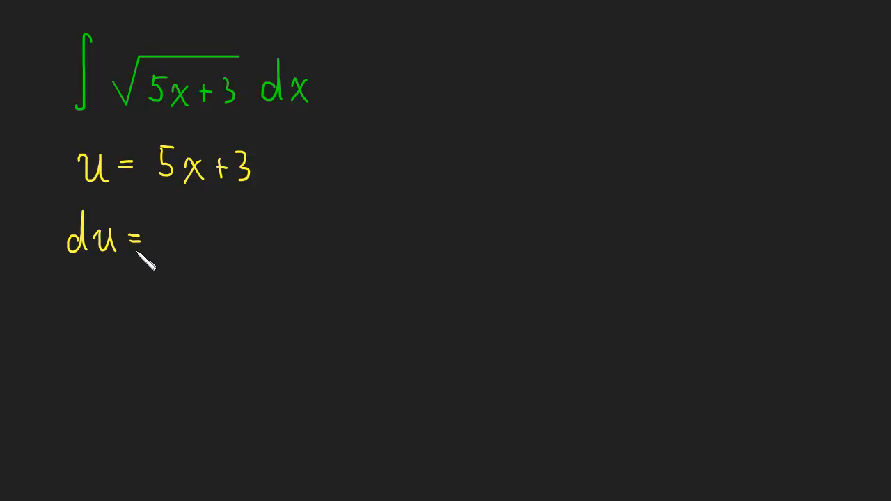
Write u = 5x+3 and rework du = 5dx into (1/5)du = dx
{"action": "type", "text": "5dx"}
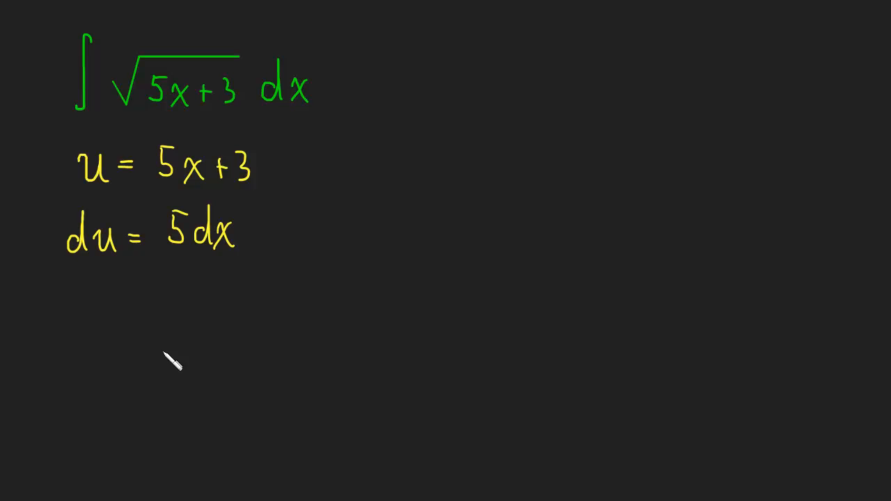
{"action": "mouse_move", "coordinate": [128, 310]}
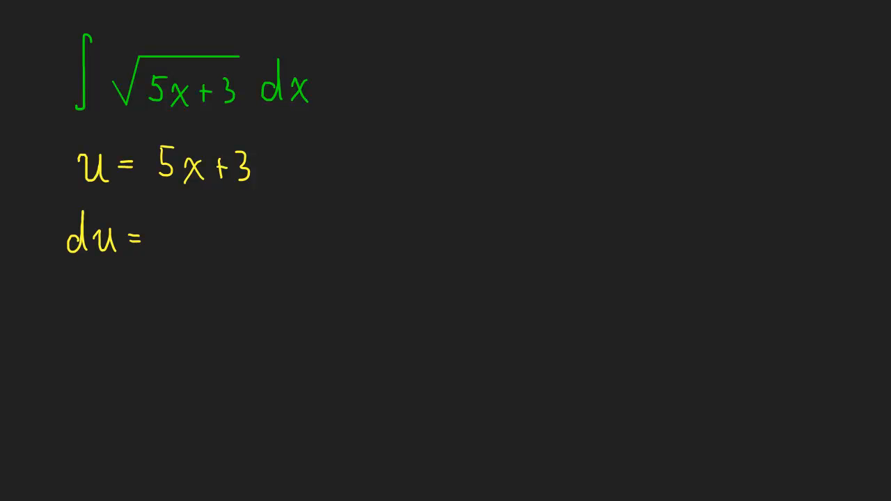
{"action": "mouse_move", "coordinate": [174, 240]}
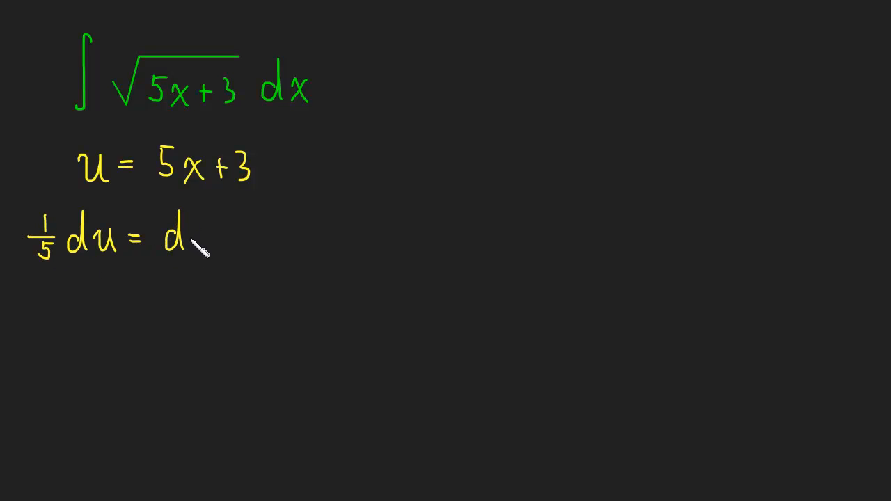
{"action": "type", "text": "x"}
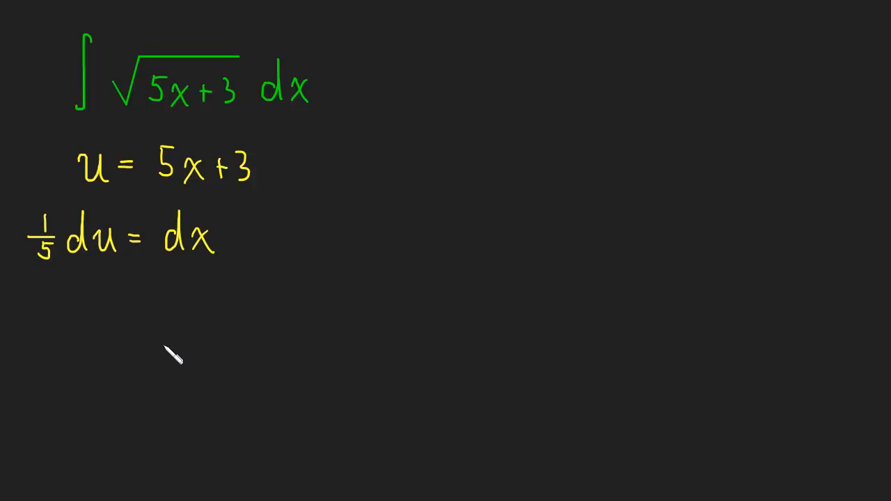
{"action": "mouse_move", "coordinate": [171, 354]}
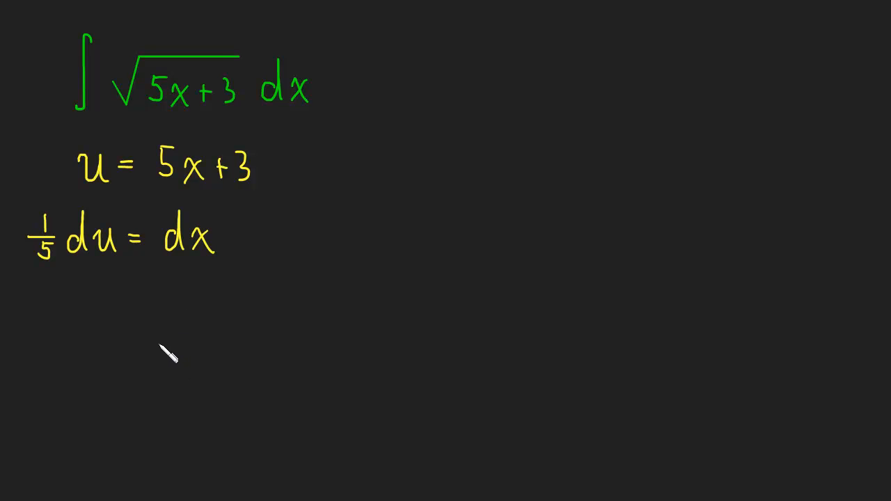
{"action": "mouse_move", "coordinate": [167, 359]}
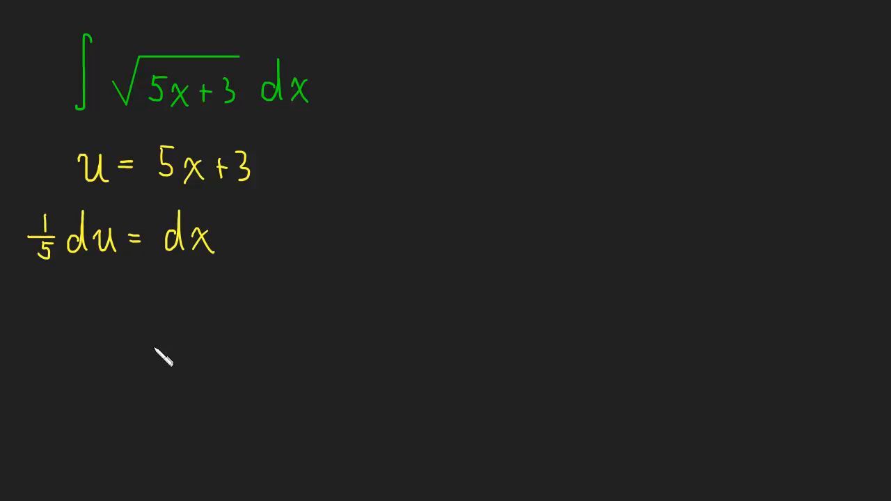
{"action": "mouse_move", "coordinate": [356, 170]}
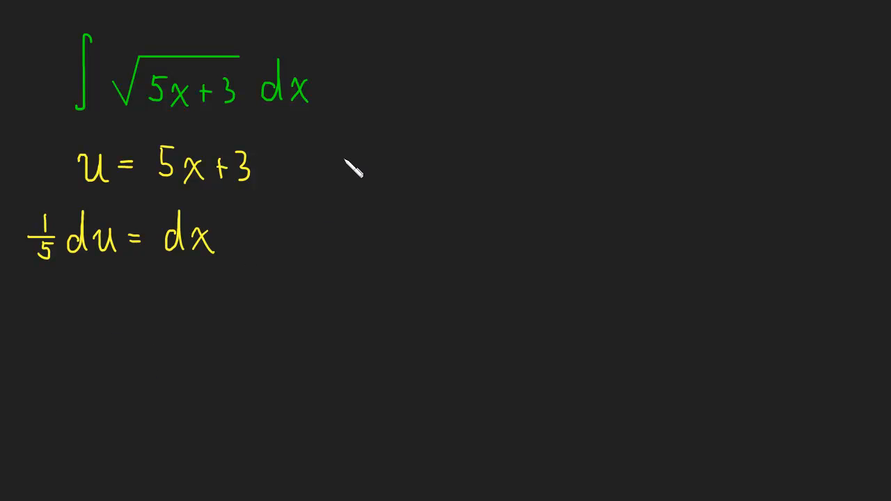
{"action": "mouse_move", "coordinate": [477, 157]}
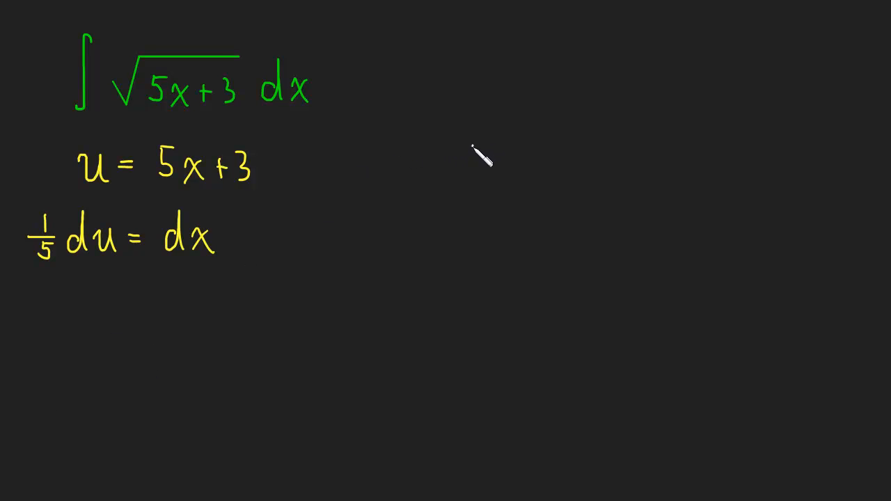
Draw a vertical divider and begin ∫u^(1/2)· on the right side
{"action": "left_click_drag", "start_coordinate": [472, 146], "coordinate": [472, 372]}
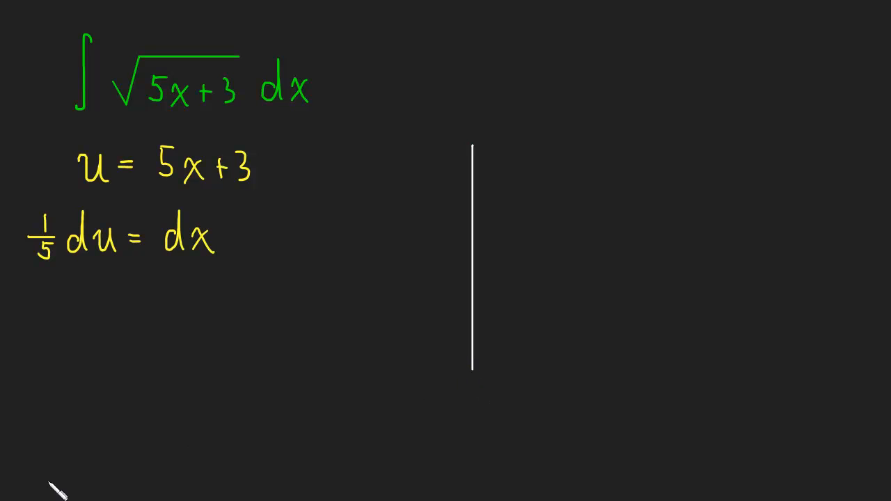
{"action": "mouse_move", "coordinate": [536, 160]}
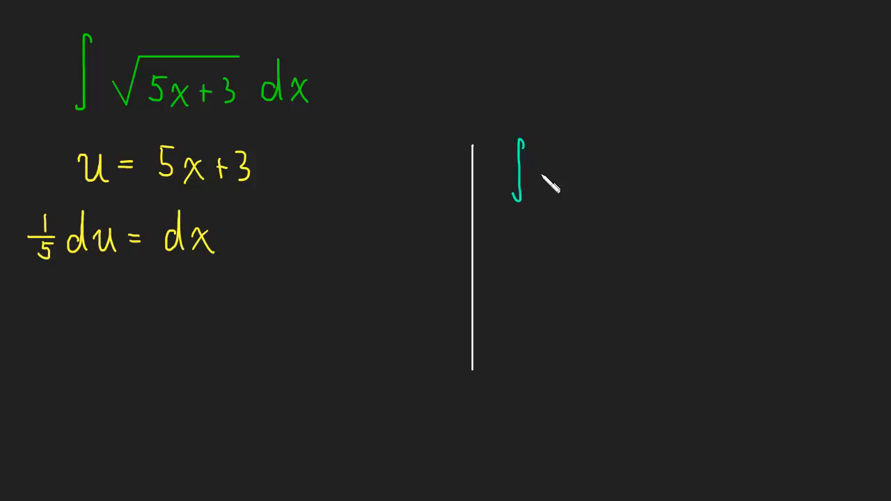
{"action": "left_click_drag", "start_coordinate": [547, 164], "coordinate": [564, 198]}
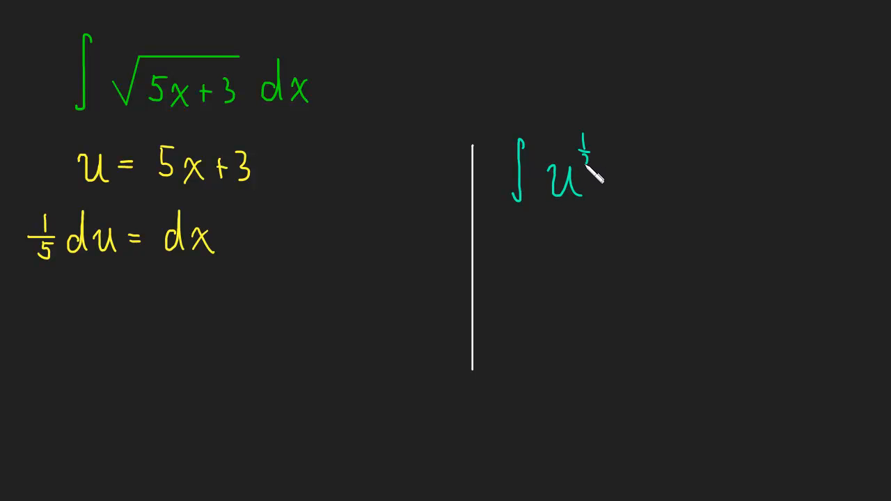
{"action": "left_click", "coordinate": [613, 178]}
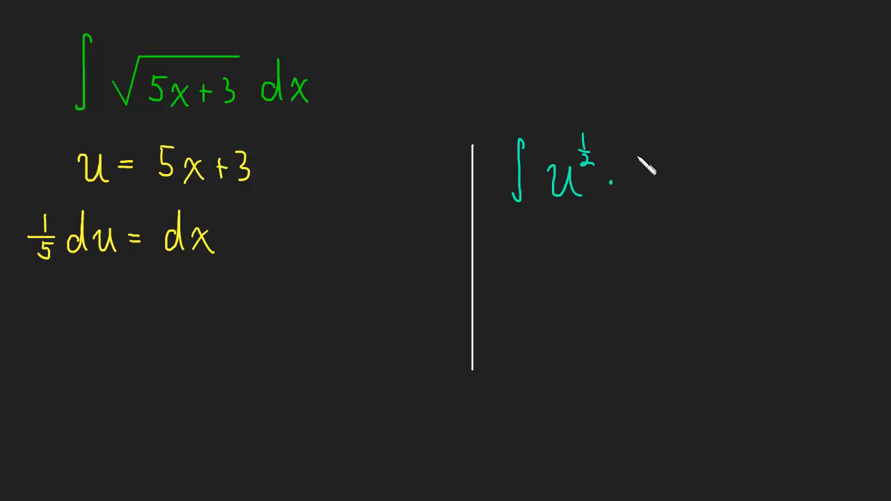
{"action": "mouse_move", "coordinate": [689, 188]}
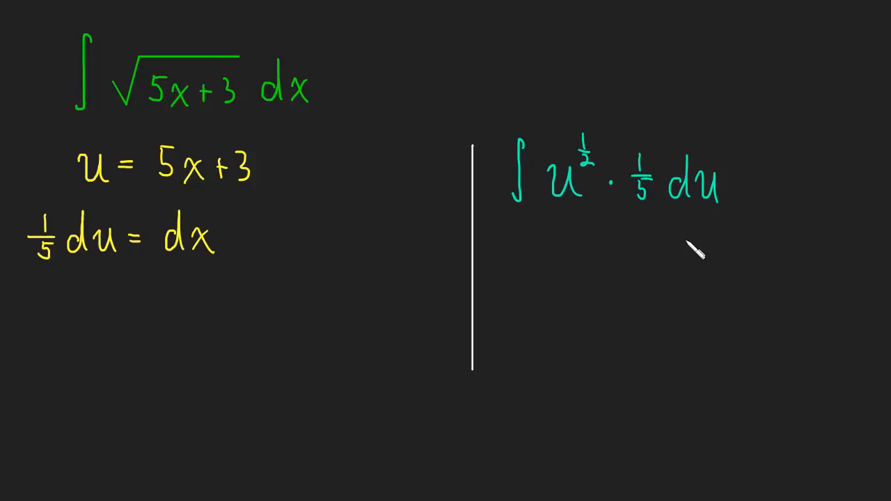
{"action": "mouse_move", "coordinate": [285, 101]}
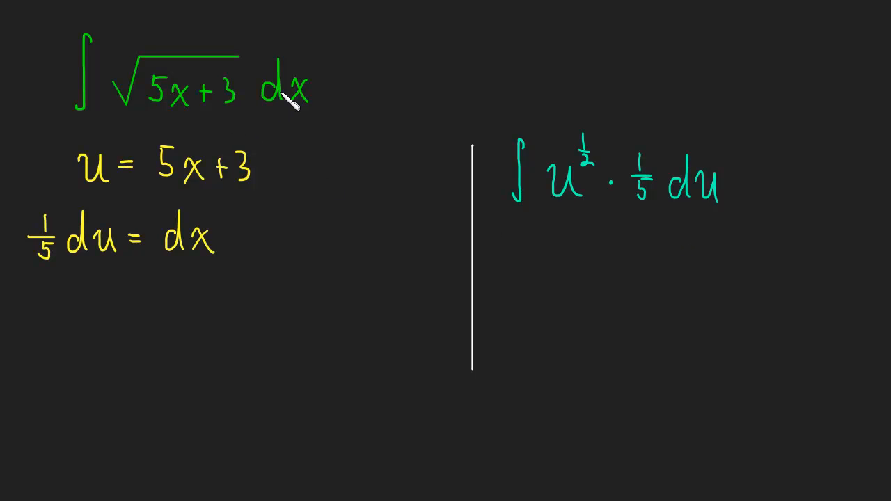
{"action": "mouse_move", "coordinate": [484, 285]}
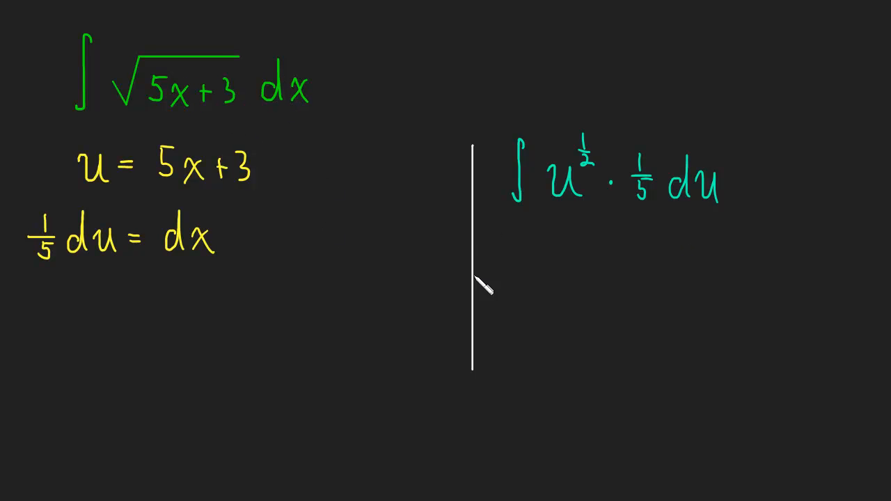
{"action": "mouse_move", "coordinate": [523, 257]}
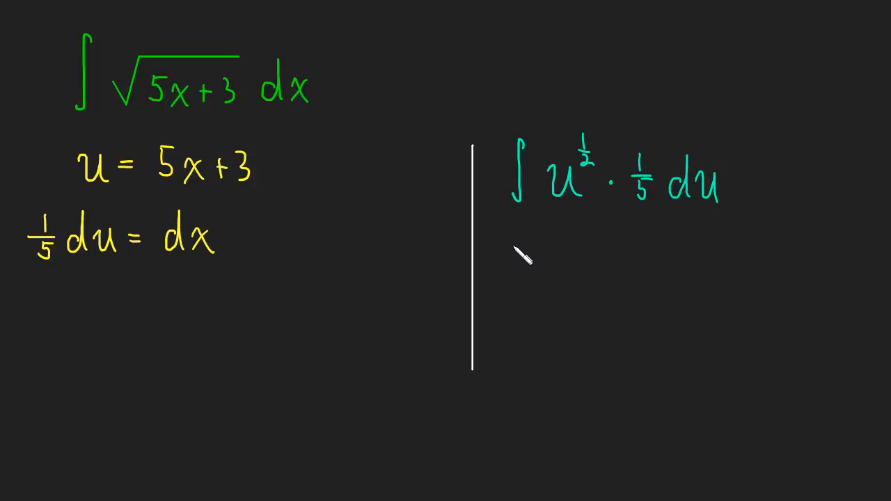
{"action": "mouse_move", "coordinate": [514, 257]}
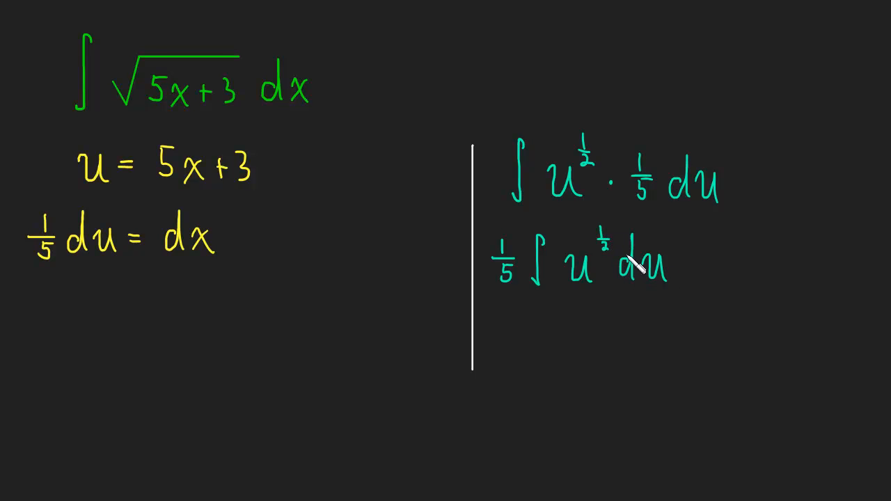
{"action": "mouse_move", "coordinate": [581, 380]}
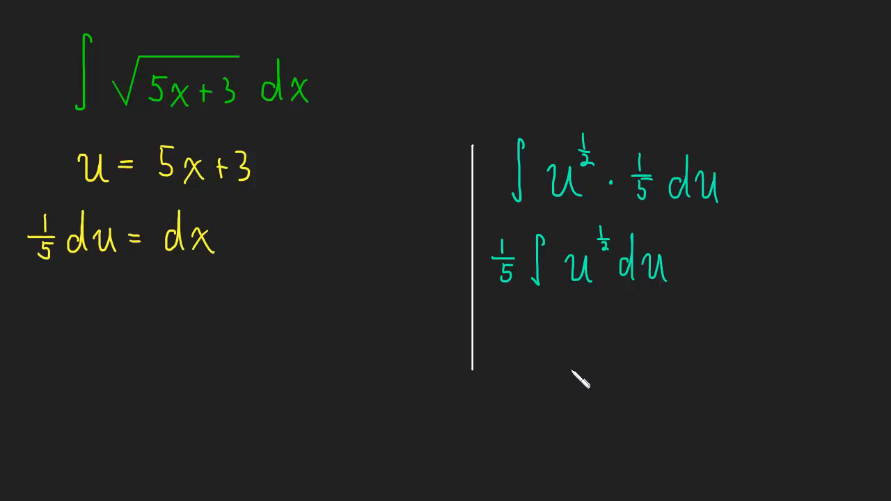
{"action": "mouse_move", "coordinate": [595, 394]}
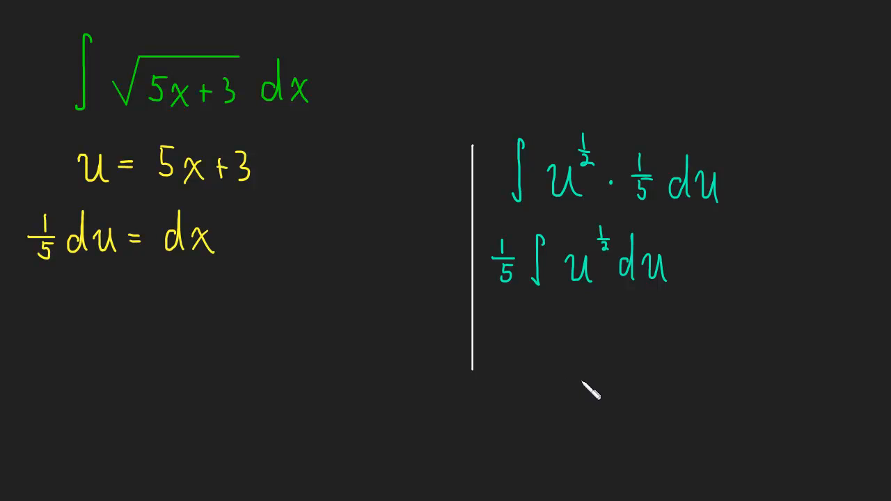
{"action": "mouse_move", "coordinate": [630, 330]}
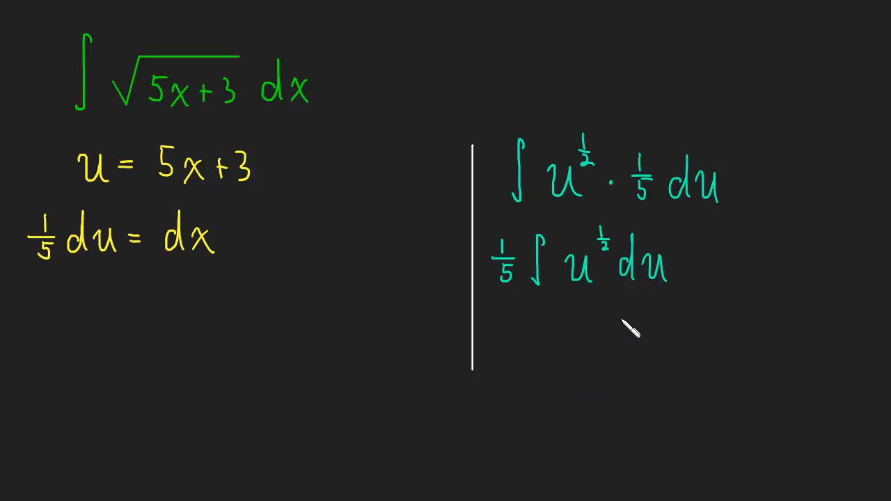
{"action": "mouse_move", "coordinate": [611, 337]}
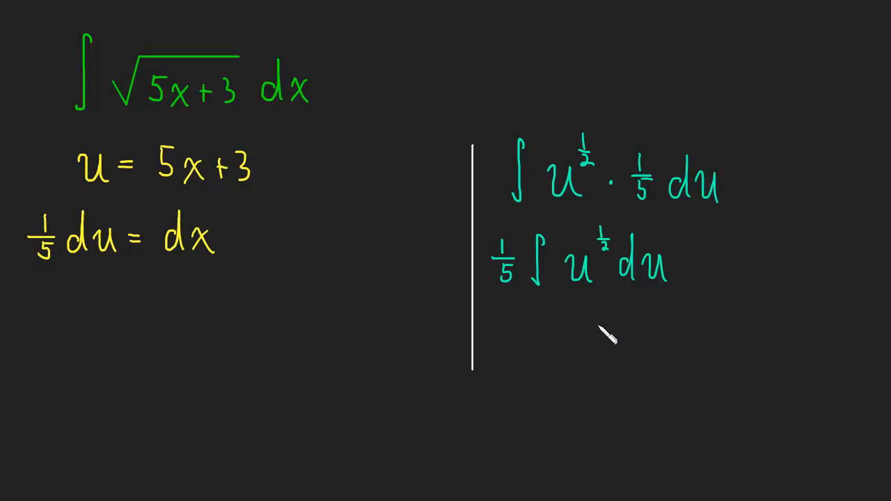
{"action": "mouse_move", "coordinate": [575, 407]}
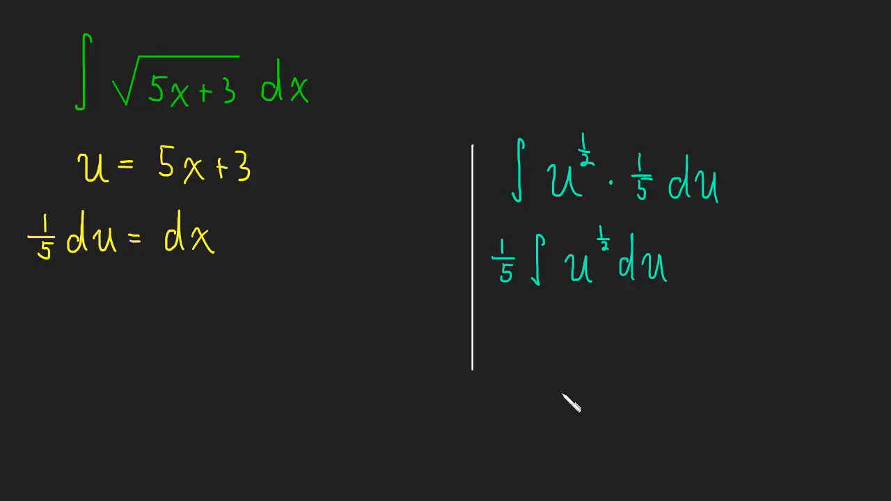
{"action": "mouse_move", "coordinate": [565, 409]}
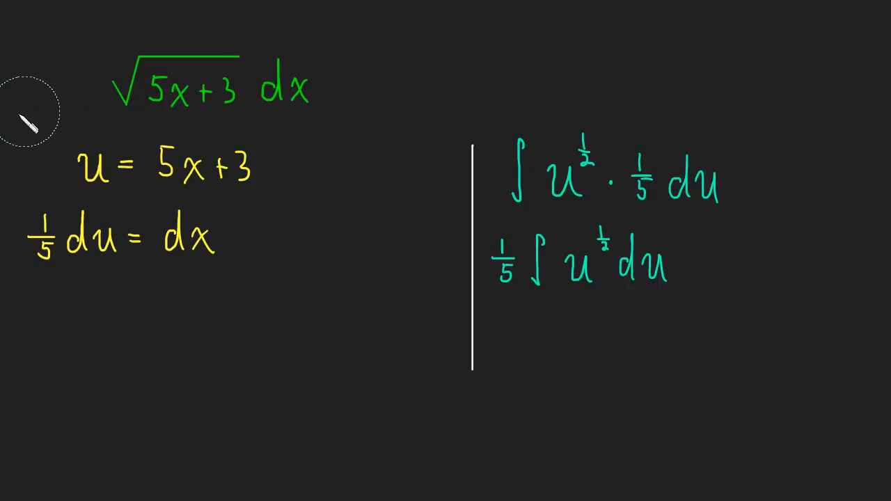
{"action": "mouse_move", "coordinate": [62, 122]}
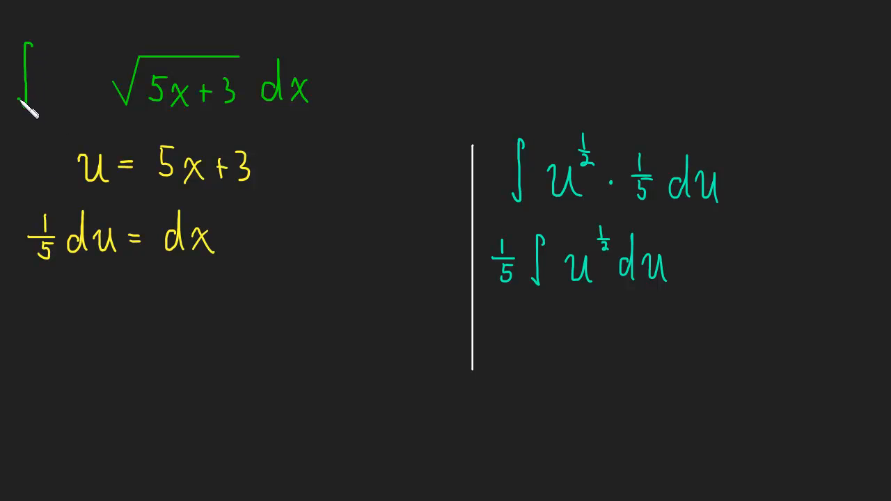
Insert an x factor before the square root in the original integral
{"action": "left_click", "coordinate": [73, 84]}
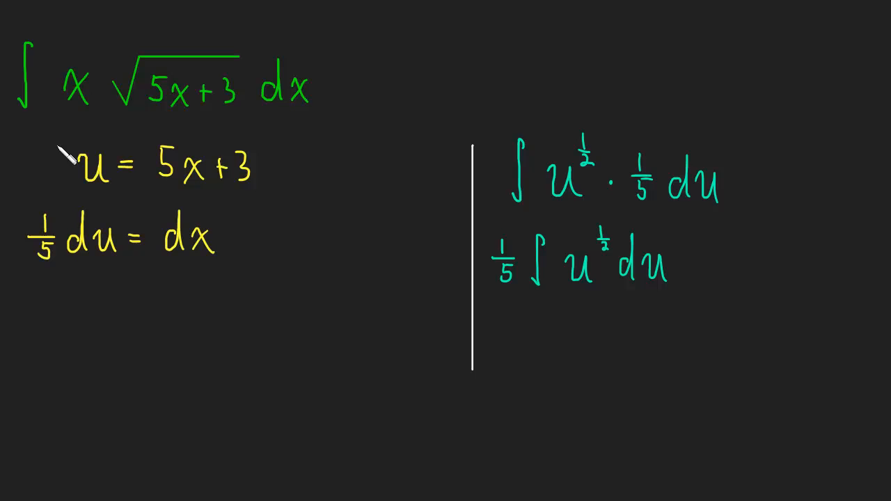
{"action": "mouse_move", "coordinate": [66, 129]}
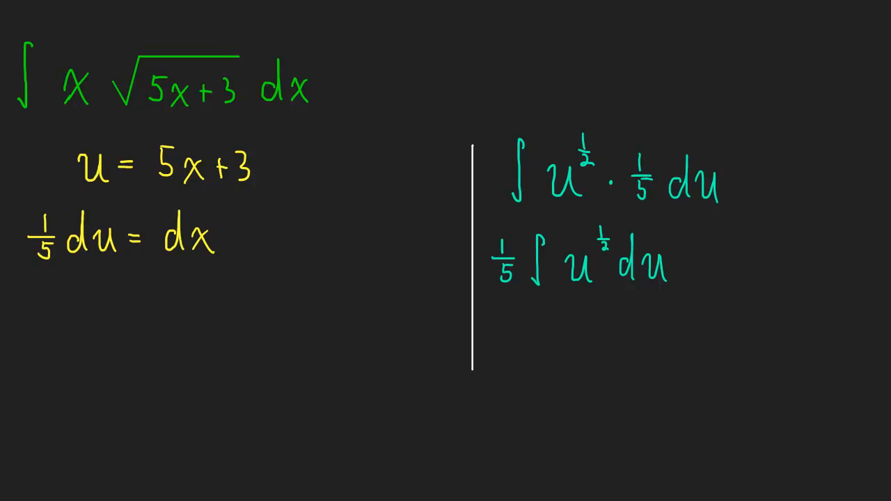
{"action": "mouse_move", "coordinate": [472, 110]}
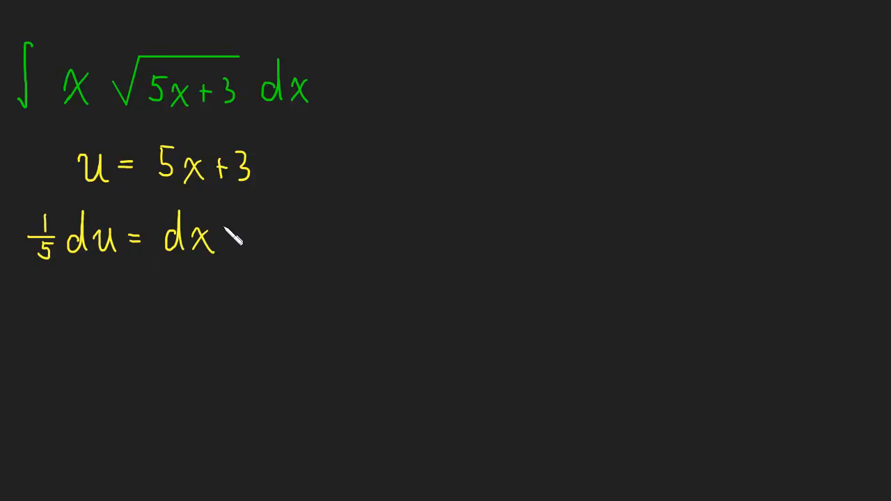
{"action": "mouse_move", "coordinate": [236, 237]}
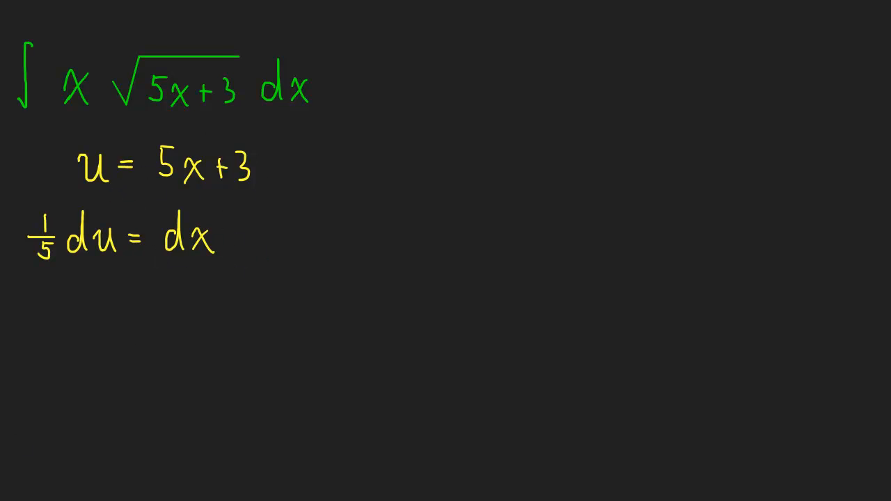
{"action": "mouse_move", "coordinate": [60, 338]}
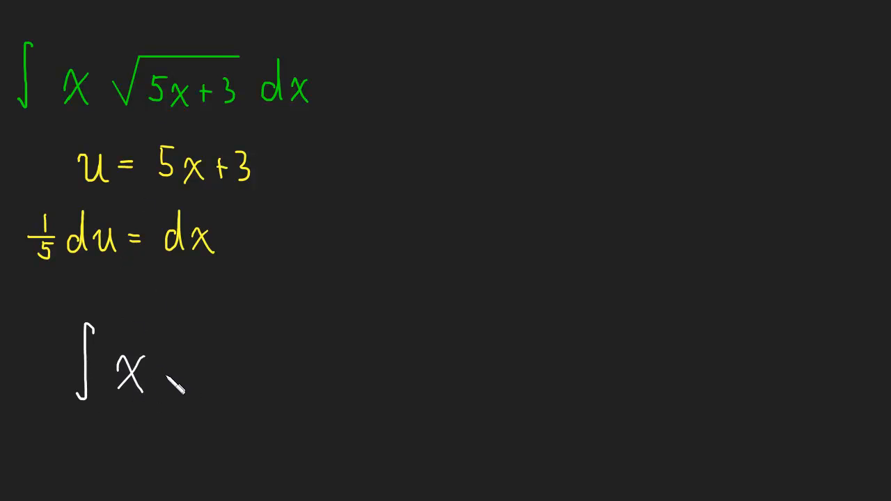
Write (1/5)∫x·u^(1/2) du beneath the substitution lines
{"action": "left_click_drag", "start_coordinate": [167, 390], "coordinate": [230, 362]}
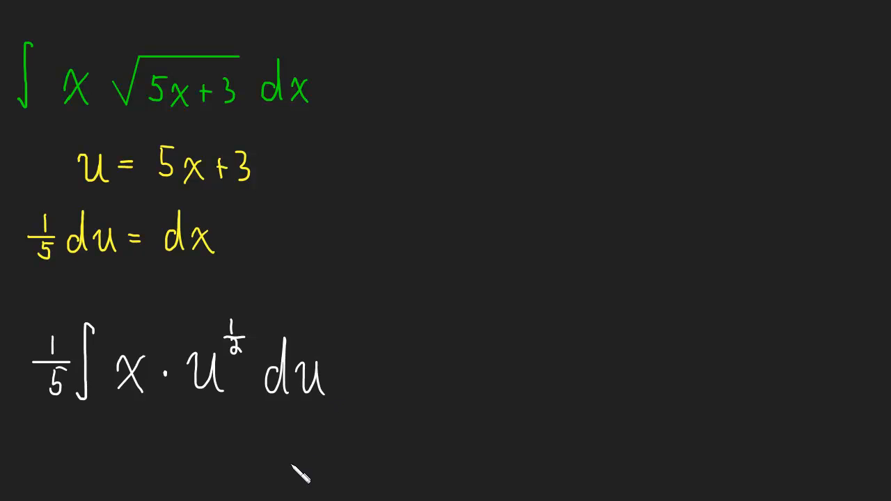
{"action": "mouse_move", "coordinate": [11, 494]}
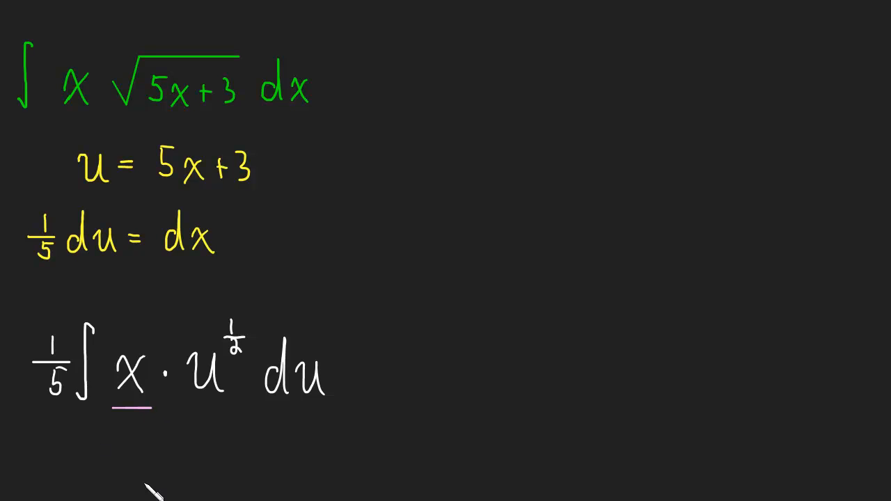
{"action": "mouse_move", "coordinate": [94, 484]}
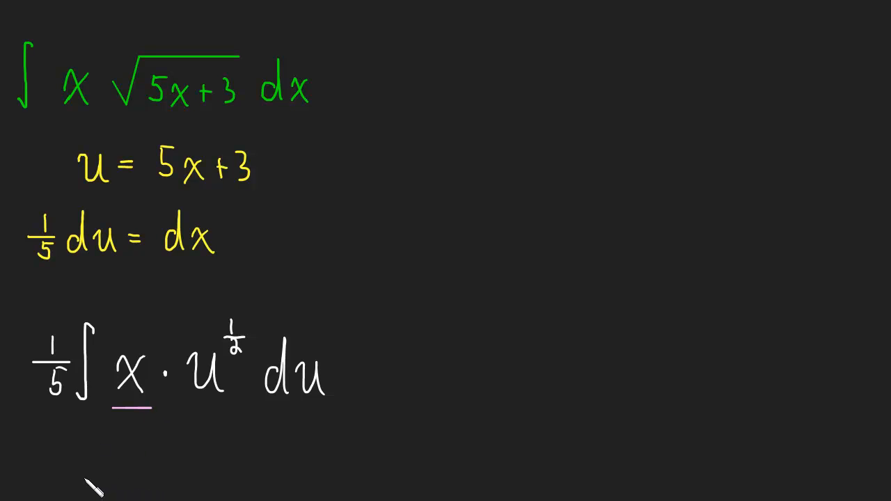
{"action": "mouse_move", "coordinate": [299, 459]}
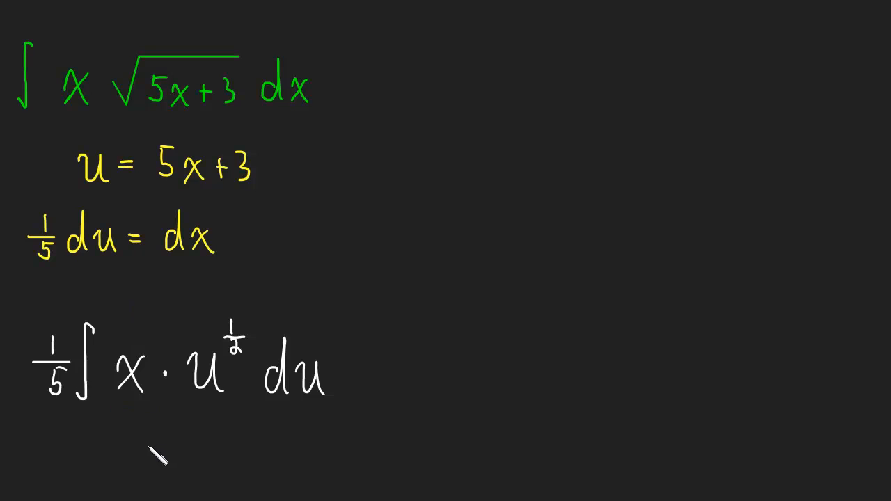
{"action": "mouse_move", "coordinate": [151, 449]}
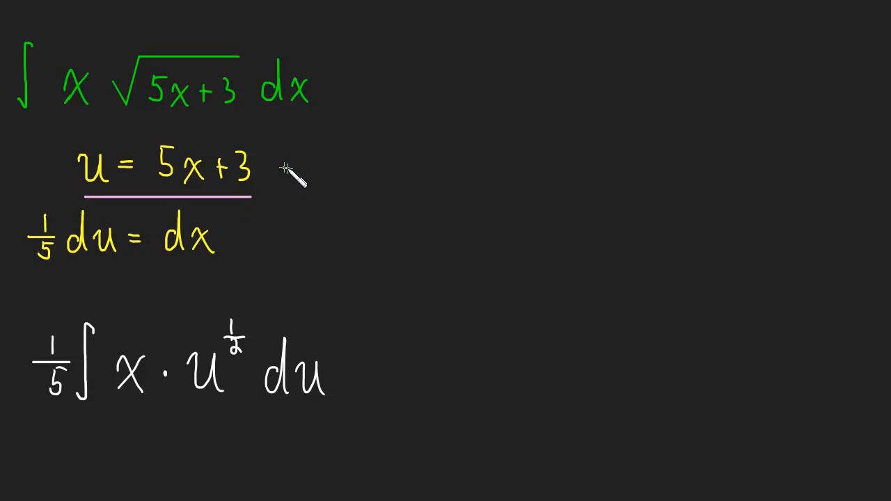
Draw an arrow from u = 5x+3 toward x = (u−3)/5
{"action": "left_click_drag", "start_coordinate": [278, 168], "coordinate": [348, 167]}
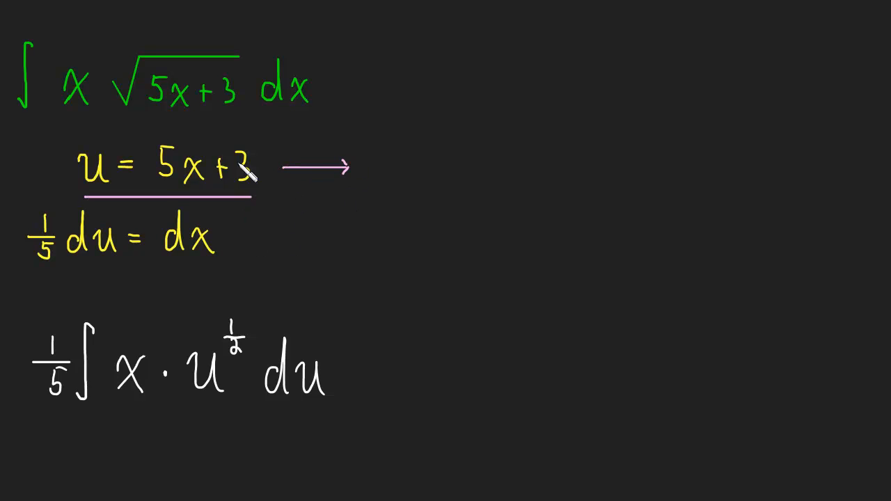
{"action": "mouse_move", "coordinate": [382, 196]}
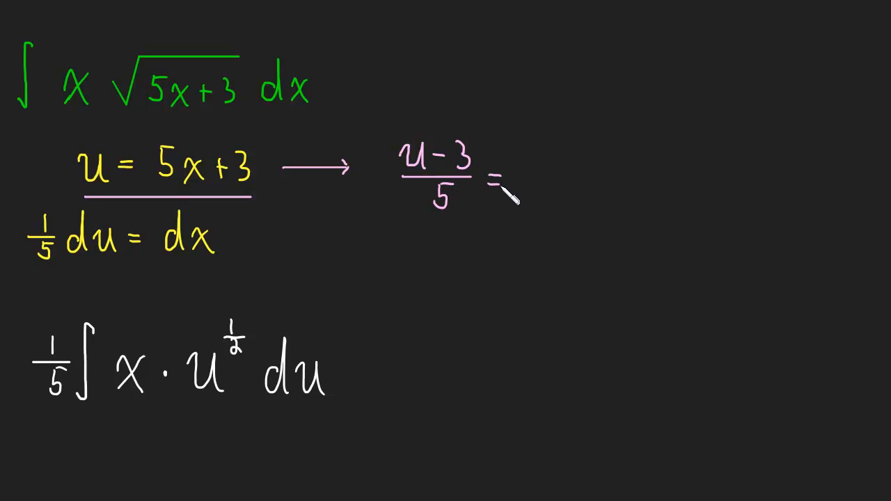
{"action": "mouse_move", "coordinate": [167, 481]}
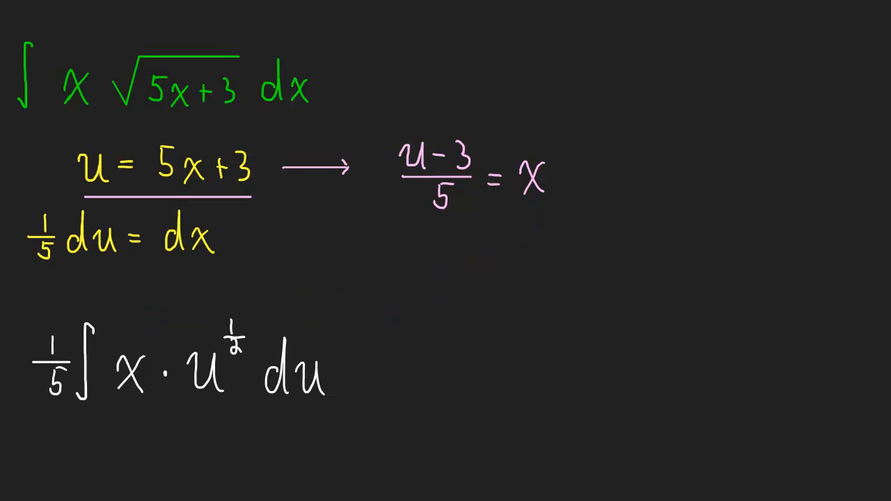
{"action": "scroll", "scroll_direction": "up", "scroll_amount": 3}
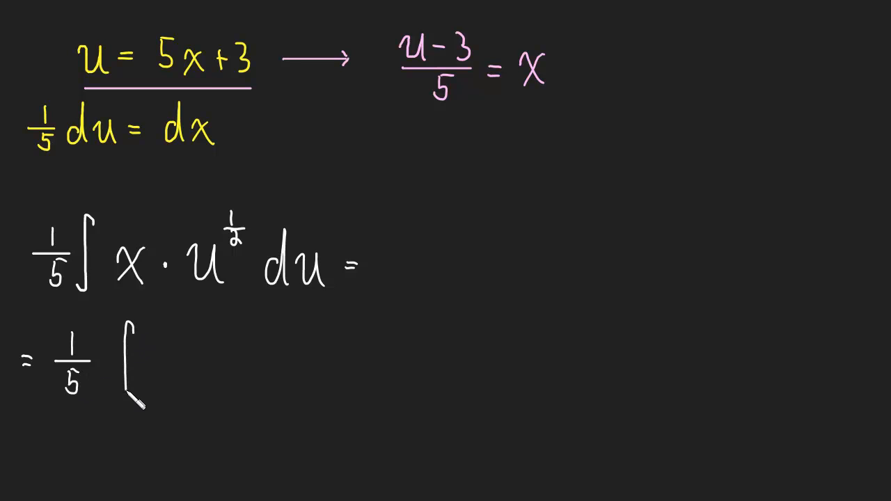
{"action": "mouse_move", "coordinate": [170, 341]}
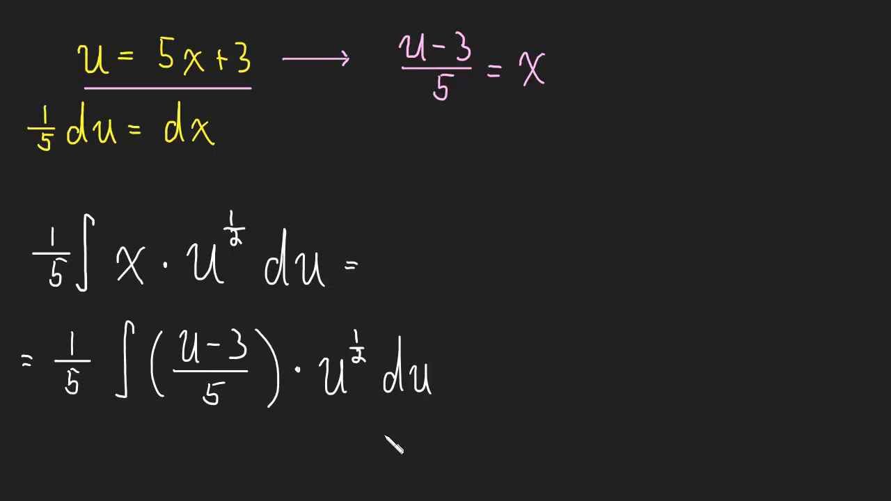
{"action": "mouse_move", "coordinate": [598, 379]}
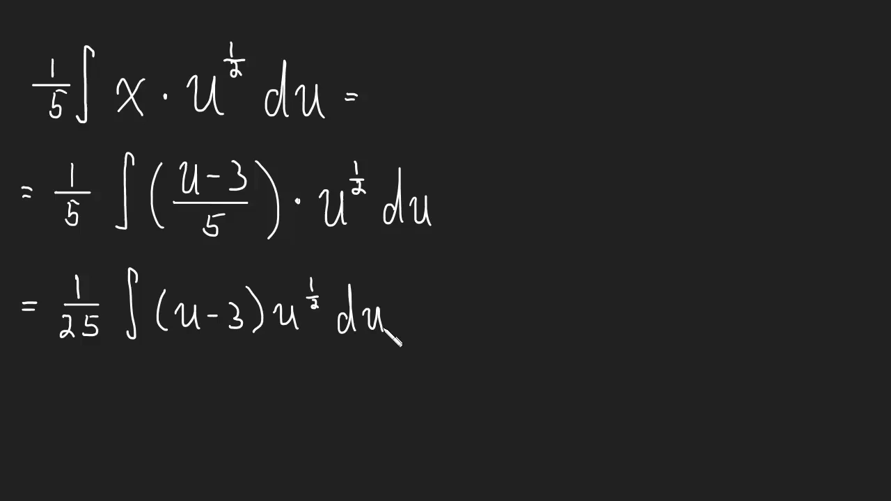
{"action": "mouse_move", "coordinate": [79, 418]}
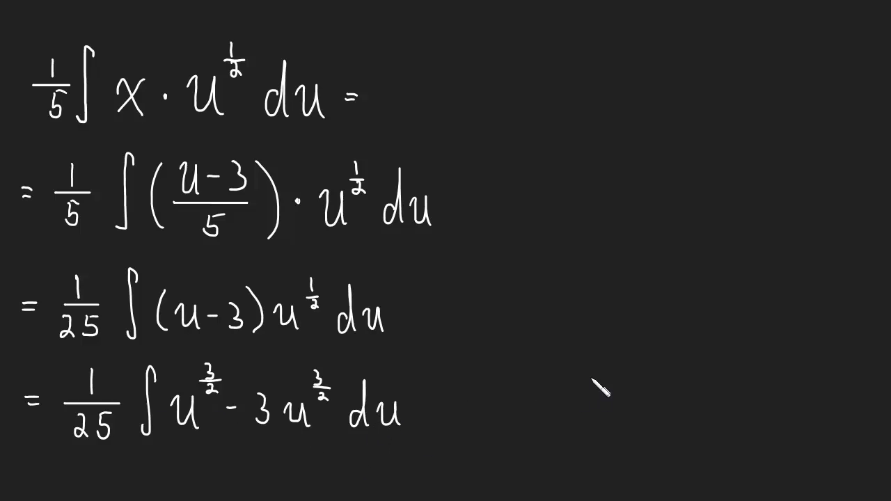
{"action": "mouse_move", "coordinate": [601, 396]}
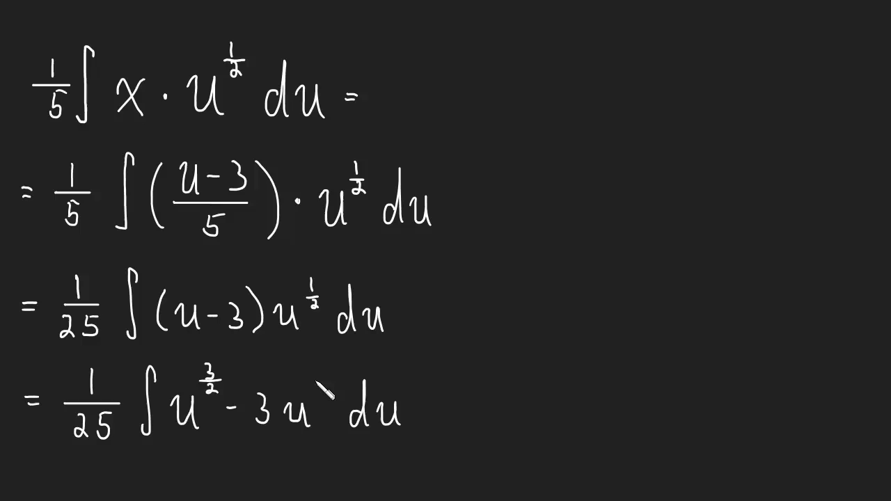
{"action": "mouse_move", "coordinate": [676, 366]}
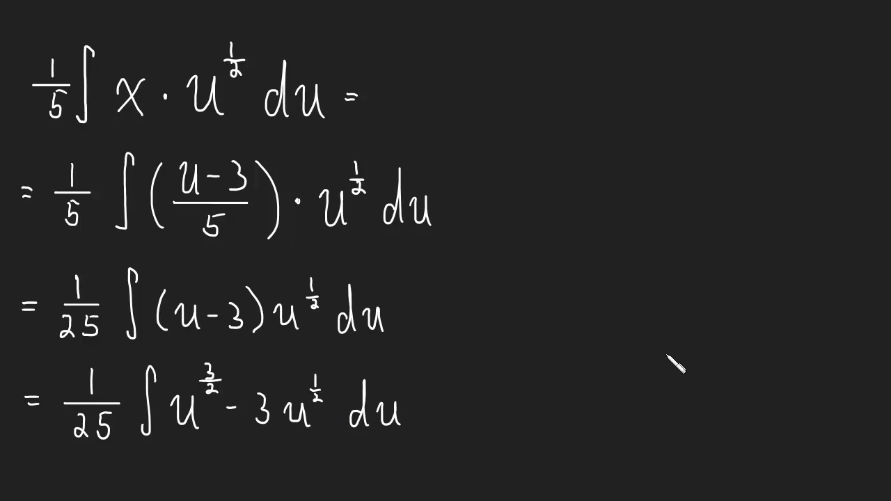
Scroll for space below the (1/25)∫u^(3/2) − 3u^(1/2) du line
{"action": "scroll", "scroll_direction": "up", "scroll_amount": 3}
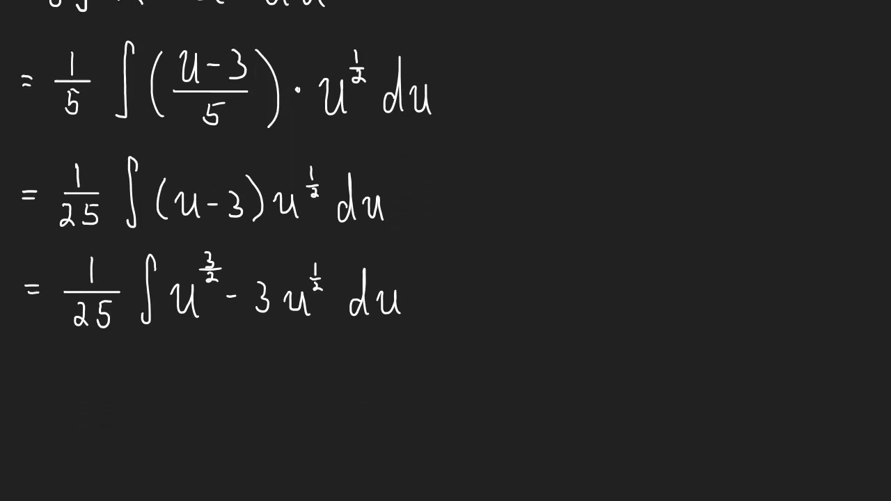
{"action": "scroll", "scroll_direction": "up", "scroll_amount": 3}
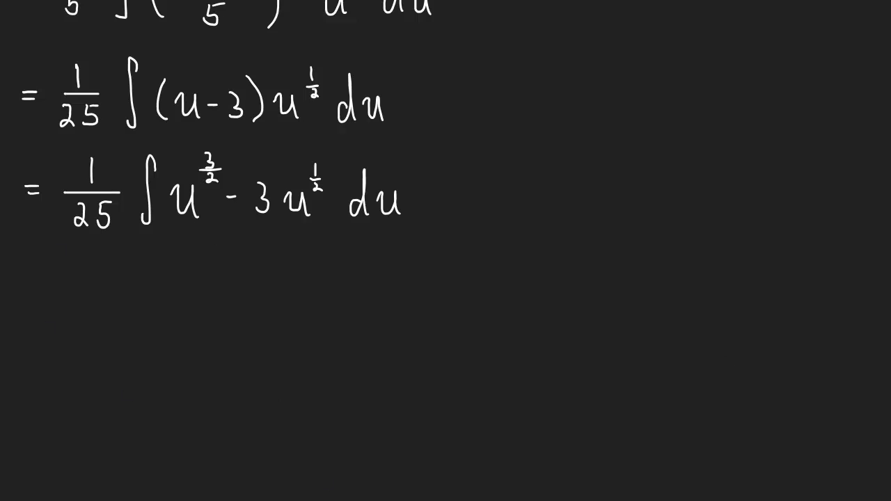
{"action": "mouse_move", "coordinate": [209, 285]}
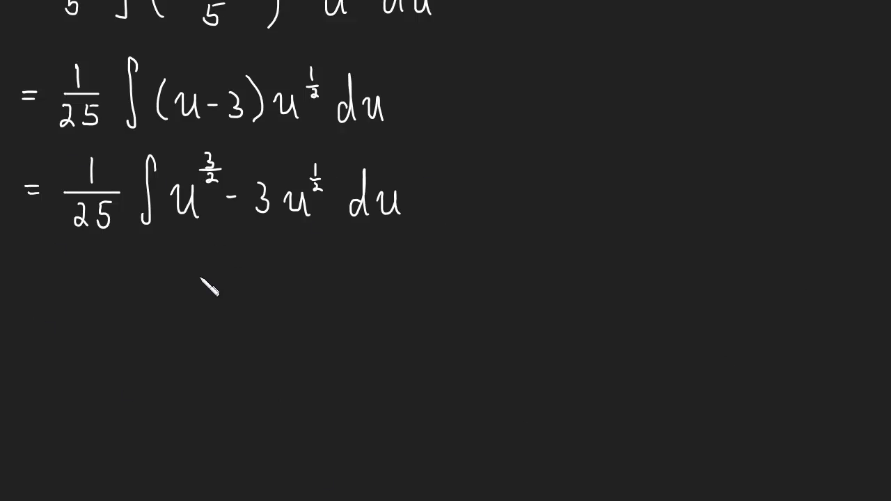
{"action": "mouse_move", "coordinate": [324, 264]}
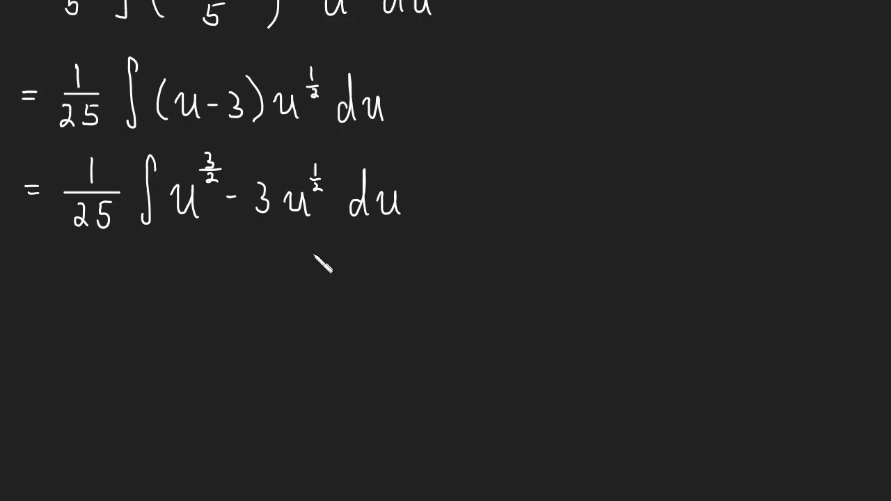
{"action": "mouse_move", "coordinate": [273, 322]}
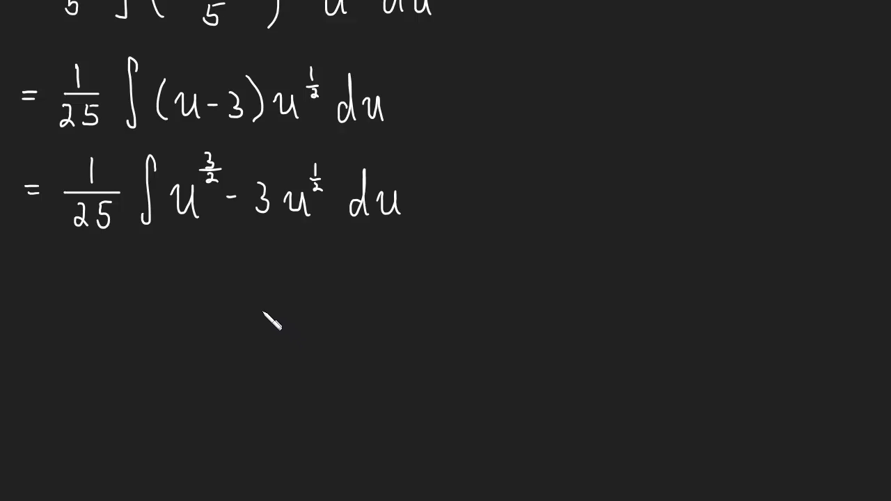
{"action": "mouse_move", "coordinate": [162, 331]}
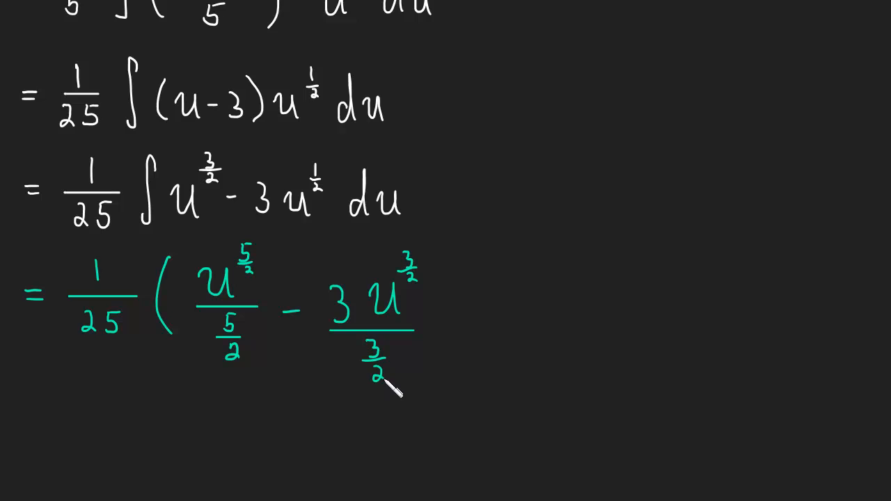
{"action": "mouse_move", "coordinate": [526, 334]}
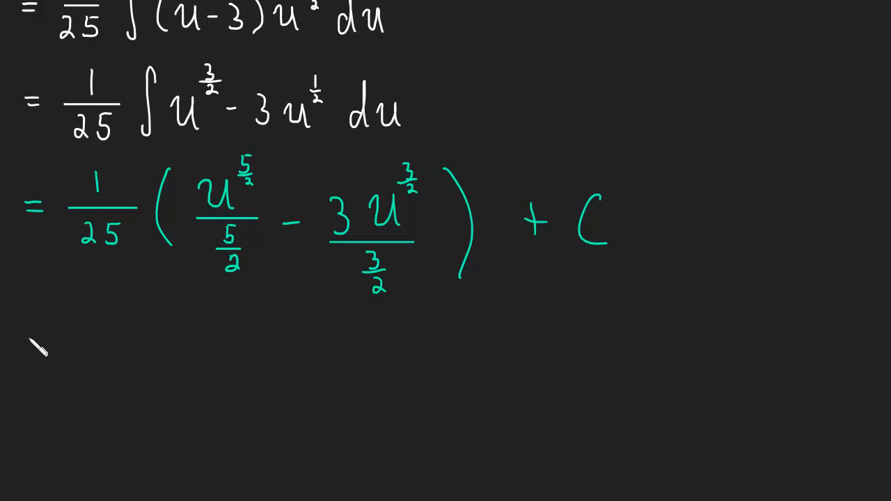
{"action": "mouse_move", "coordinate": [105, 351]}
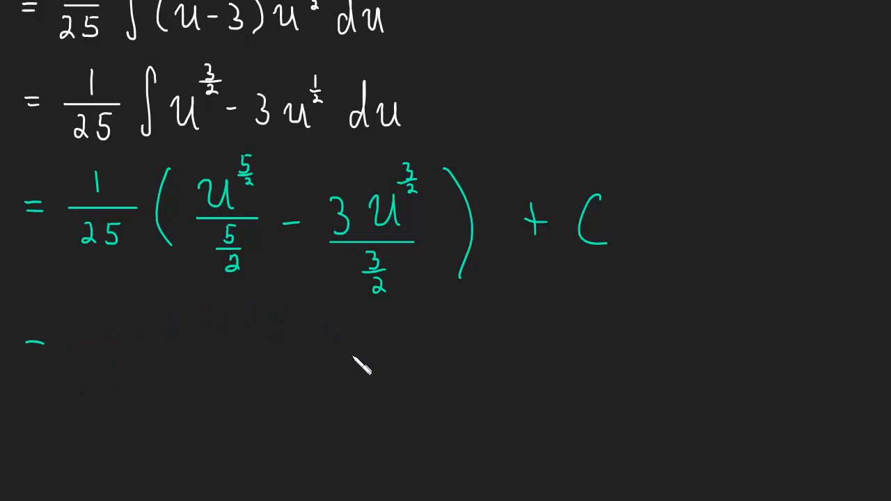
Scroll down and erase the stray equals sign under the + C result
{"action": "scroll", "scroll_direction": "up", "scroll_amount": 3}
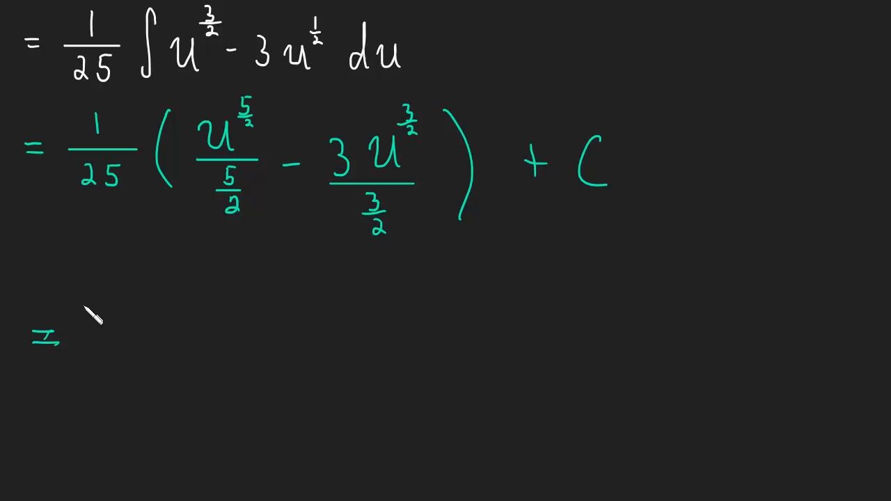
{"action": "left_click_drag", "start_coordinate": [91, 313], "coordinate": [139, 341]}
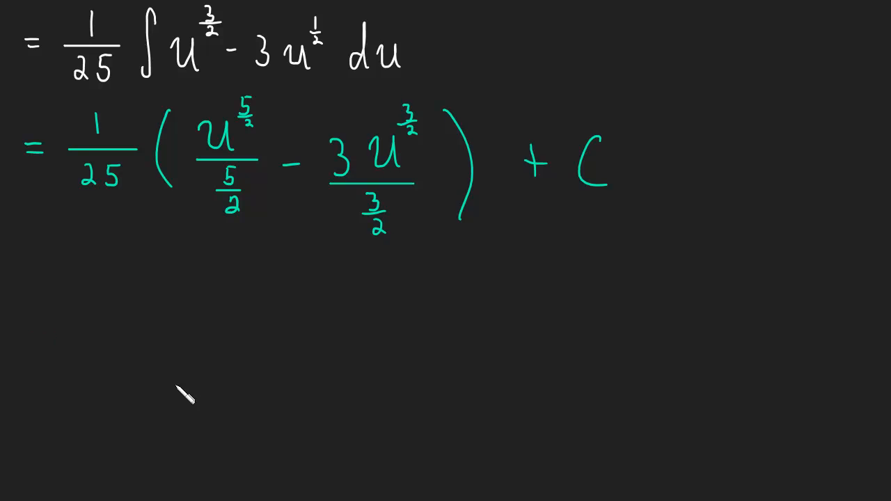
{"action": "mouse_move", "coordinate": [49, 348]}
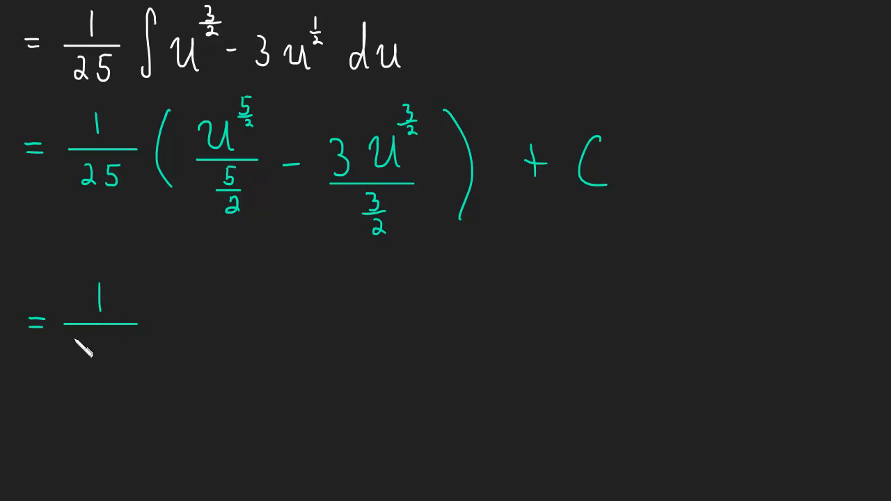
{"action": "mouse_move", "coordinate": [170, 296]}
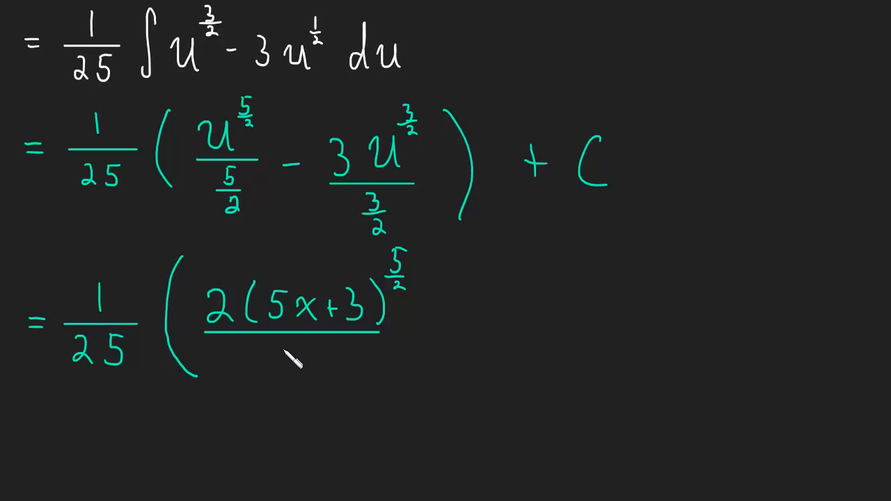
{"action": "mouse_move", "coordinate": [501, 320]}
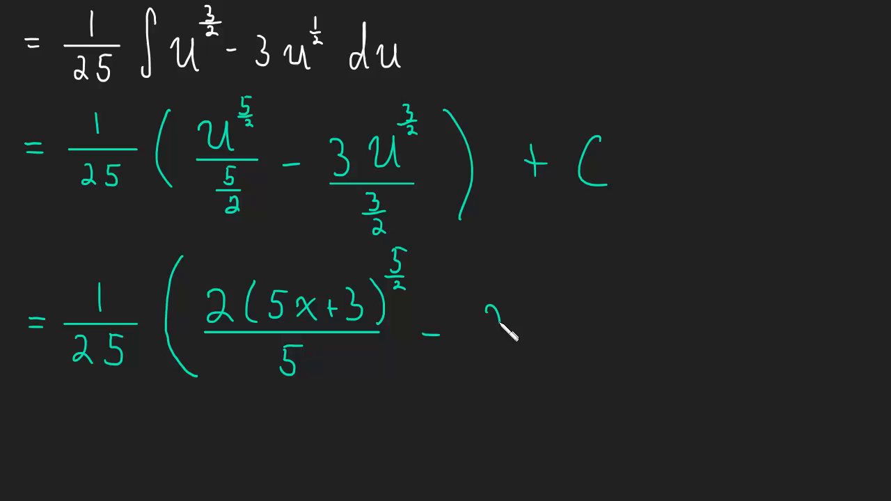
{"action": "mouse_move", "coordinate": [571, 334]}
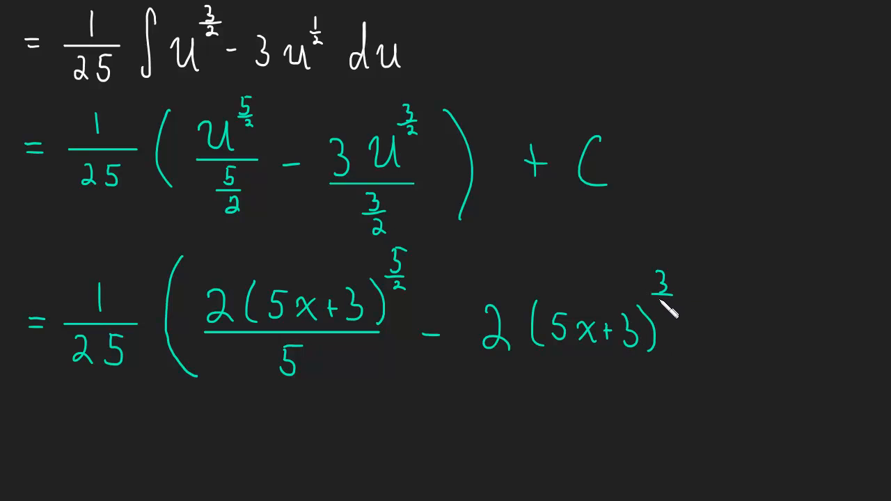
{"action": "mouse_move", "coordinate": [773, 341]}
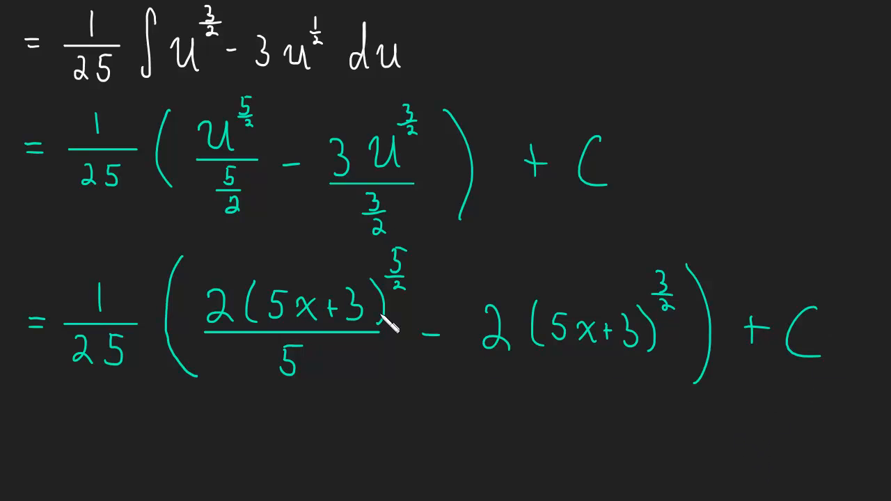
{"action": "mouse_move", "coordinate": [234, 181]}
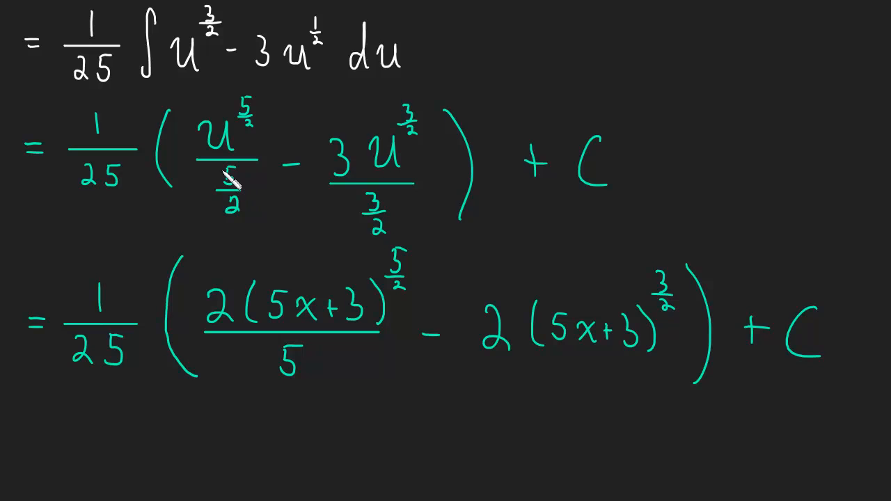
{"action": "mouse_move", "coordinate": [289, 373]}
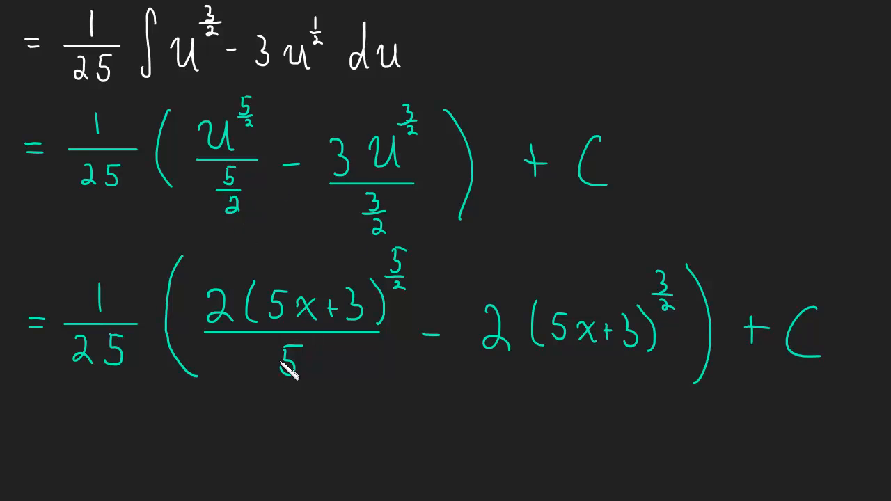
{"action": "mouse_move", "coordinate": [241, 139]}
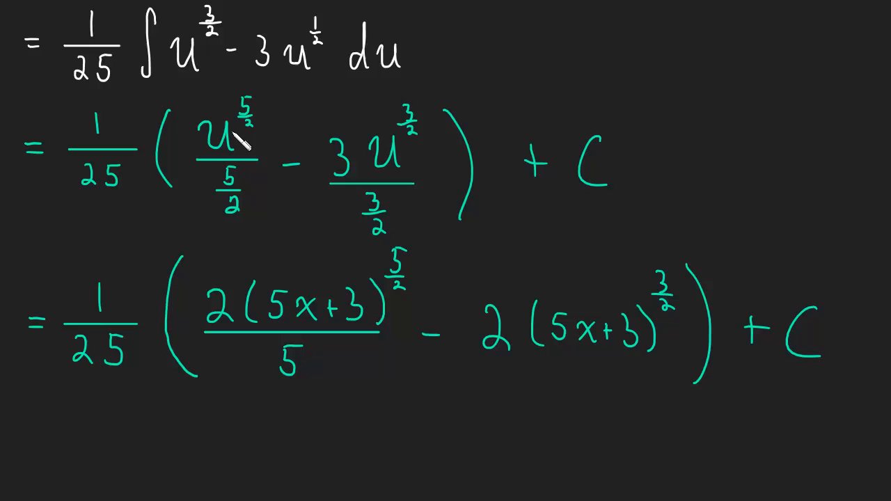